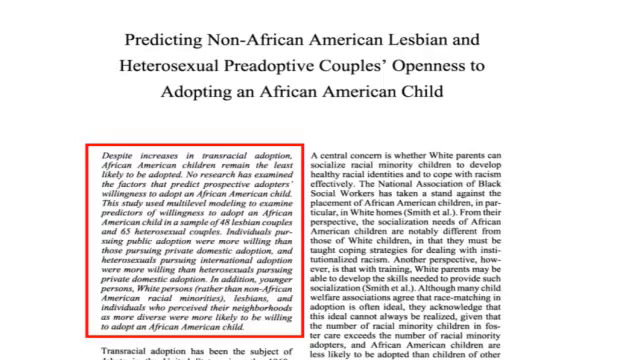
scroll("down", 3)
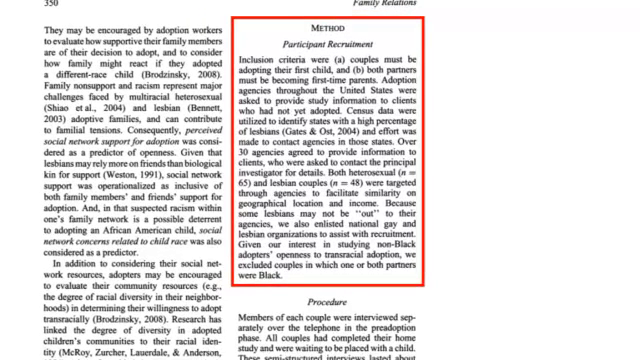
scroll("down", 3)
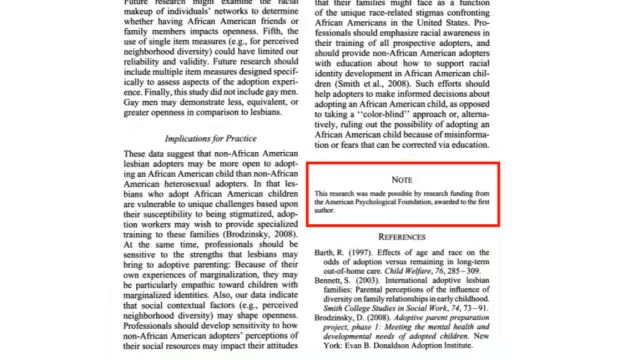